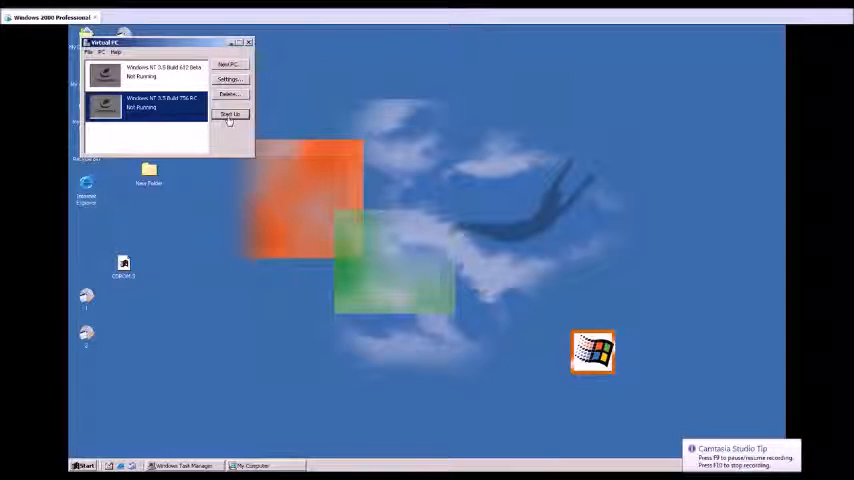
Start the Windows NT 3.5 virtual machine and let it boot to the Welcome logon prompt
left_click(230, 112)
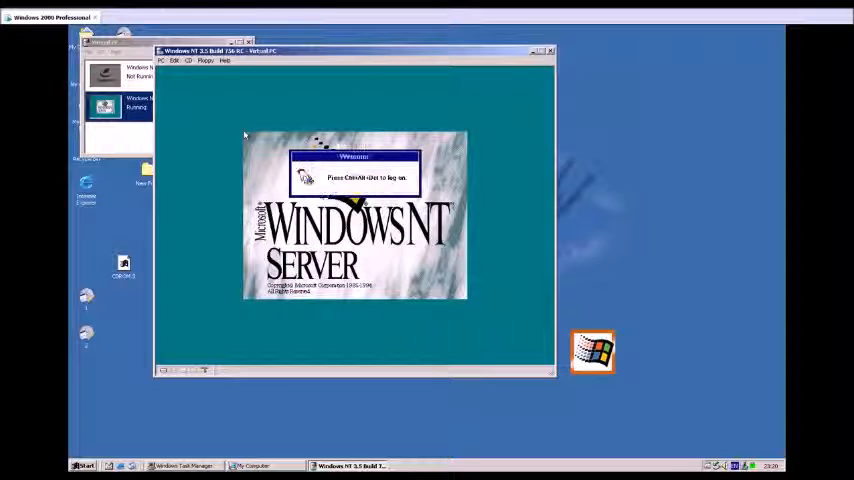
Send Ctrl+Alt+Del via the Action menu and dismiss the mouse-capture notice to reach the logon dialog
left_click(162, 60)
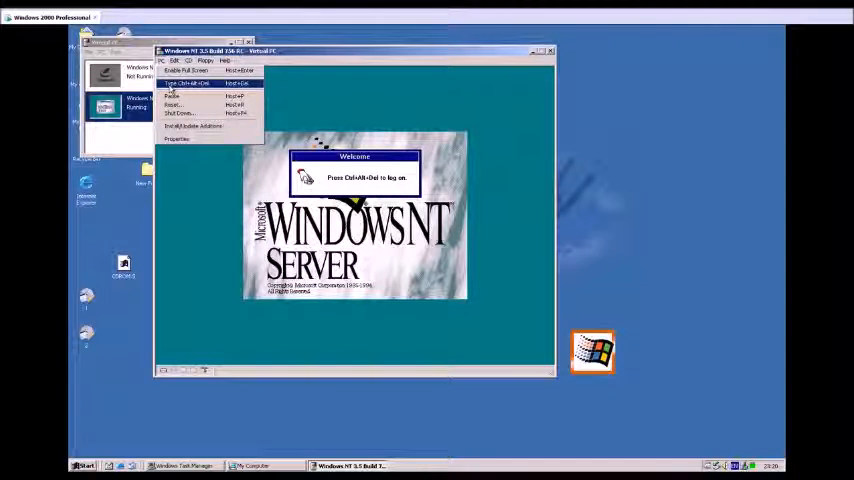
left_click(186, 84)
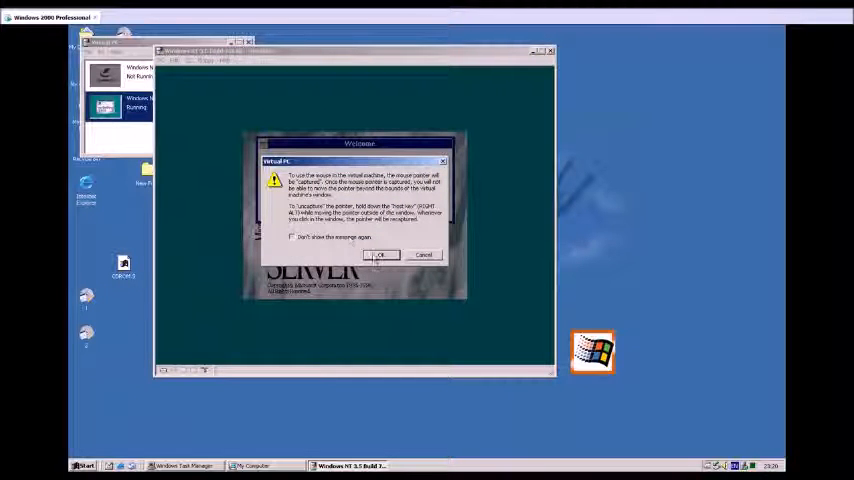
left_click(380, 254)
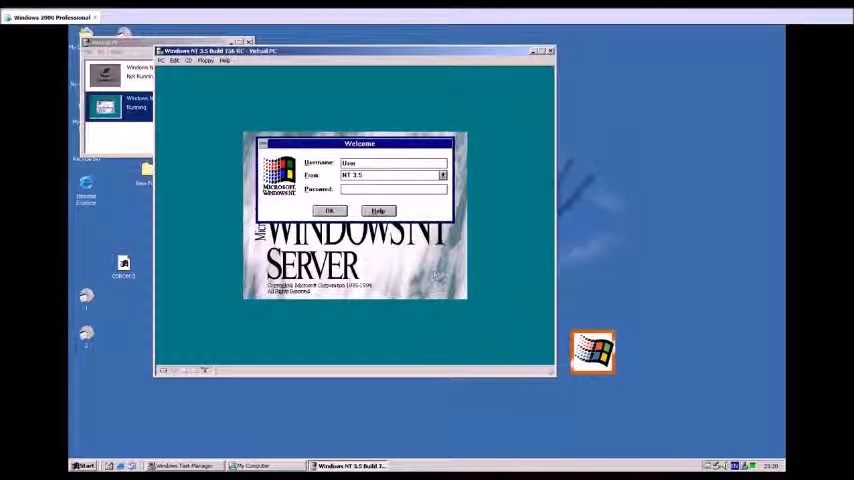
Enter the password in the Logon Information dialog so Program Manager opens with the Main group
left_click(328, 210)
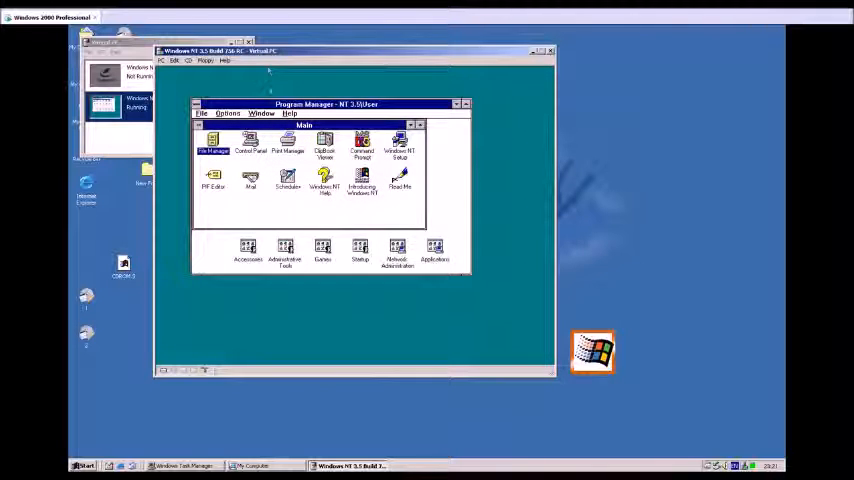
left_click(288, 112)
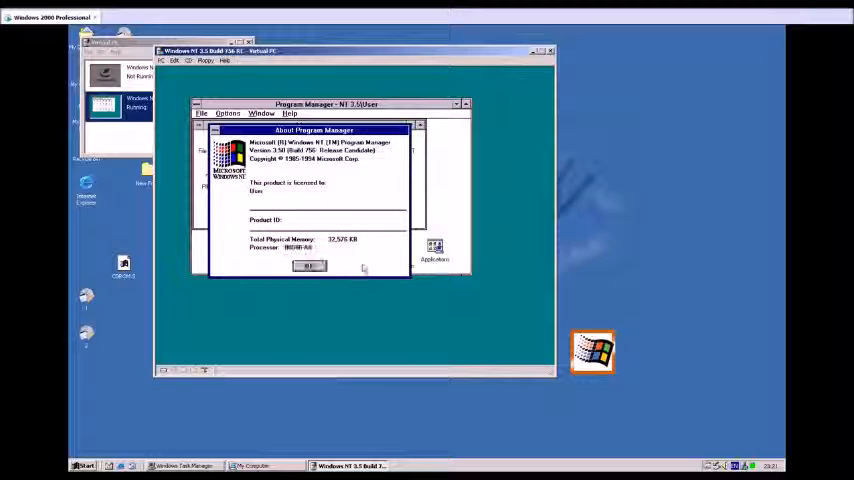
left_click(310, 266)
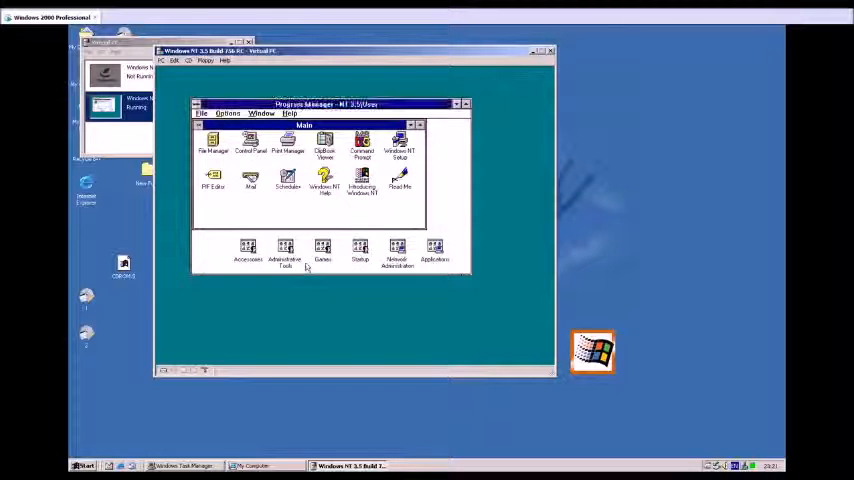